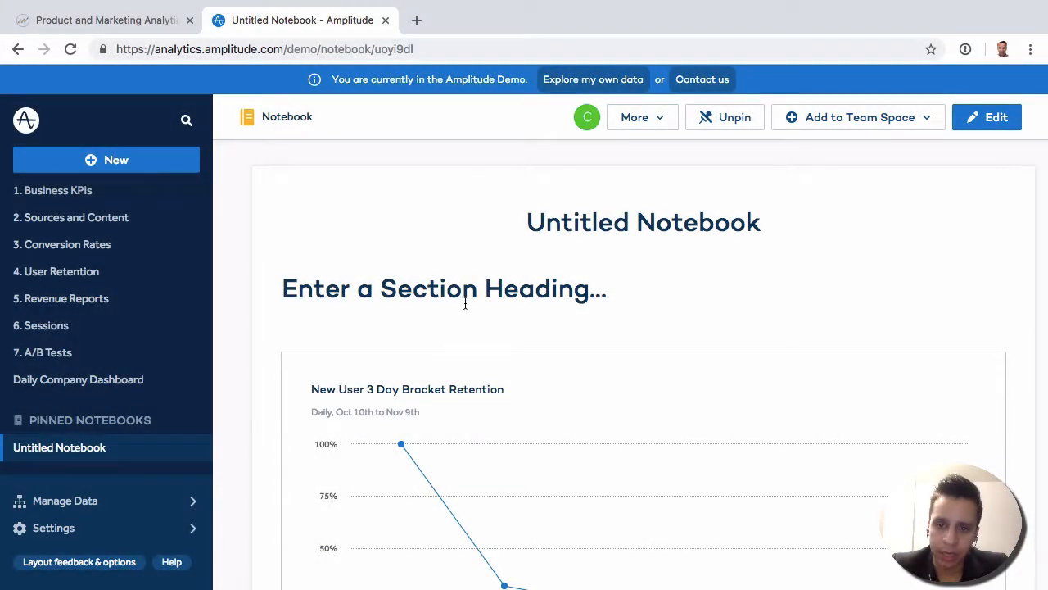
pyautogui.moveTo(731, 282)
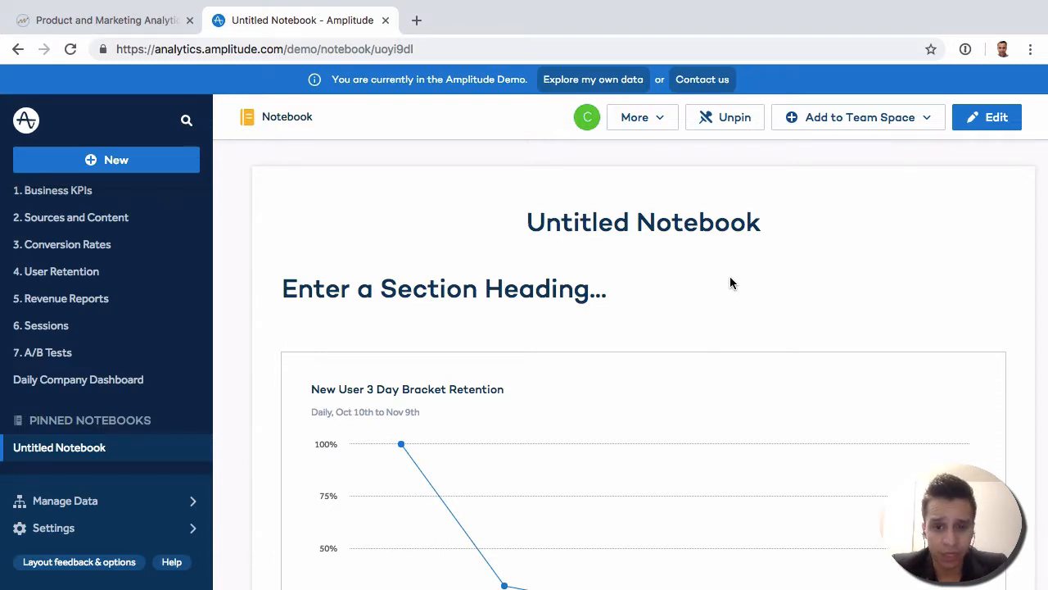
# Step: Switch the notebook into edit mode so its heading and retention chart become editable blocks
pyautogui.click(986, 116)
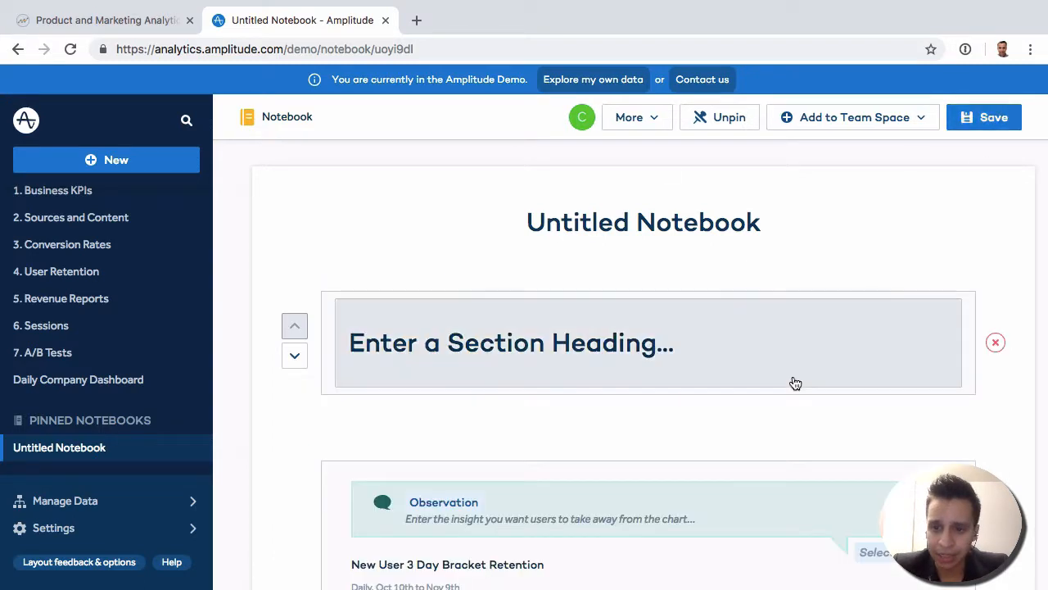
pyautogui.moveTo(295, 354)
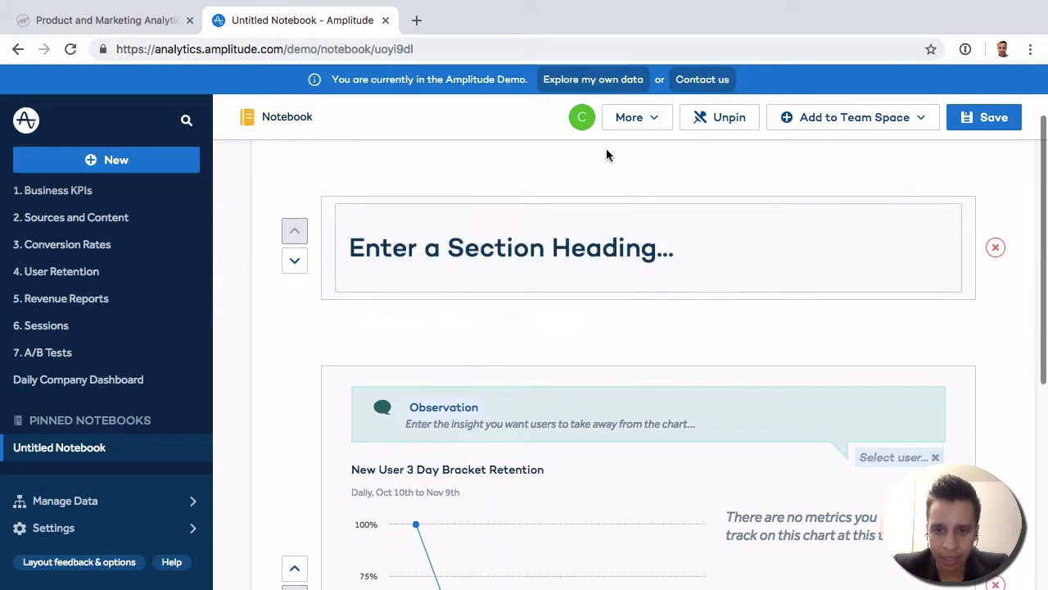
pyautogui.scroll(3)
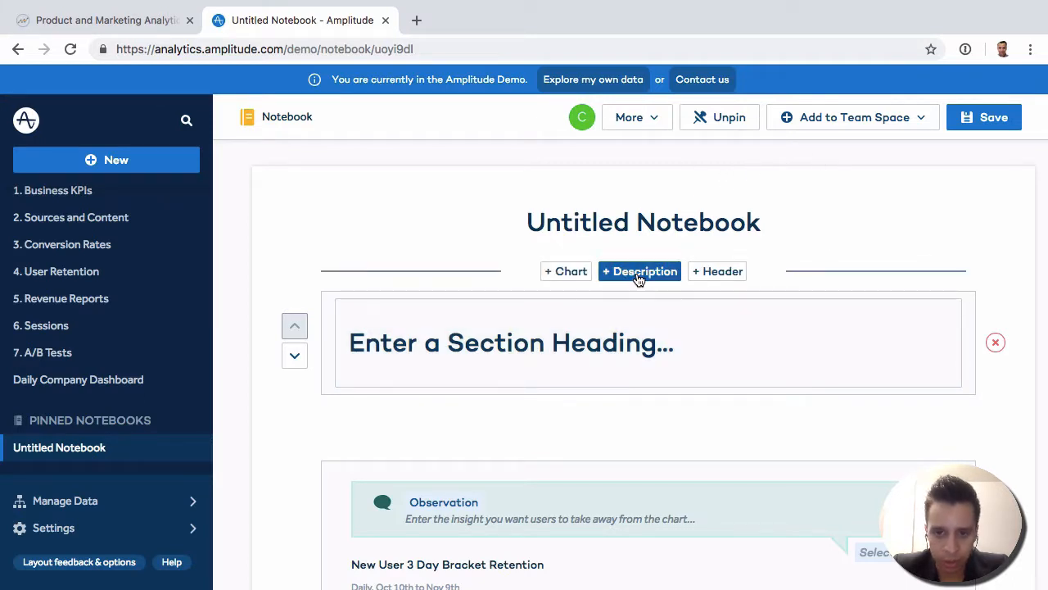
# Step: Insert an empty description block above the section heading
pyautogui.click(638, 272)
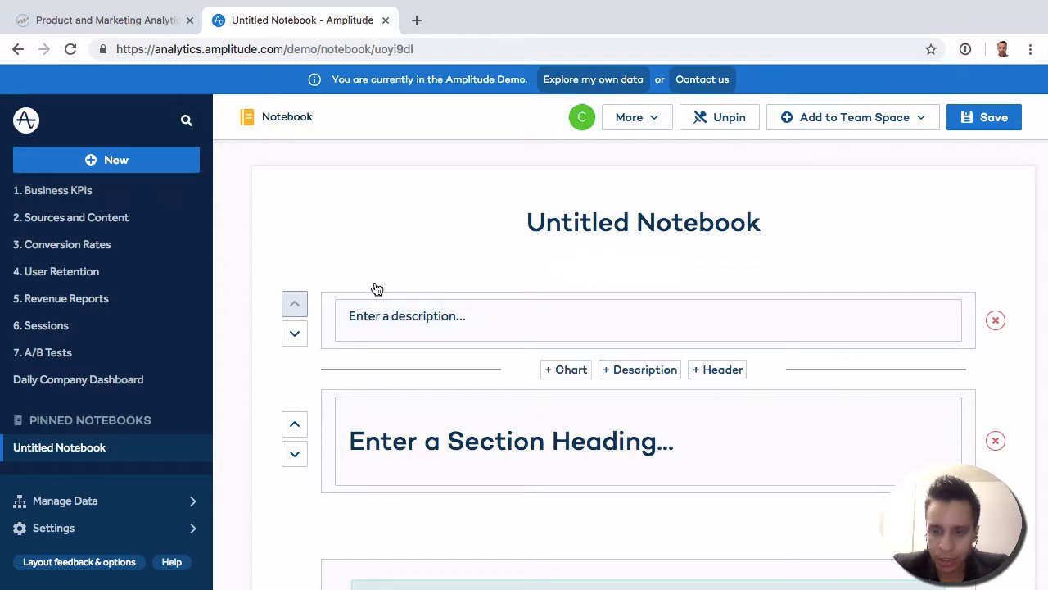
pyautogui.moveTo(645, 295)
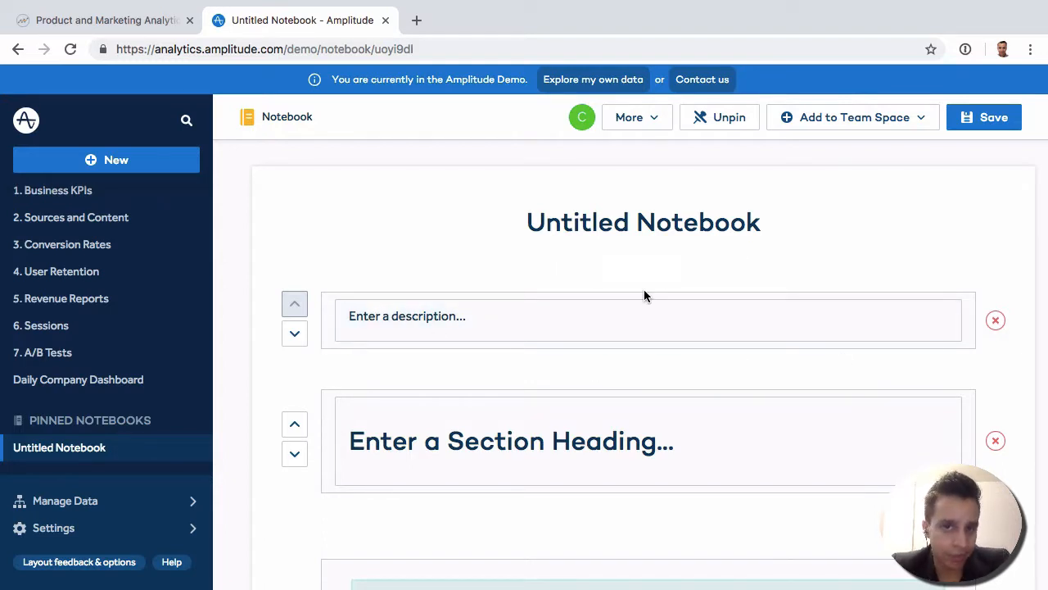
pyautogui.scroll(-3)
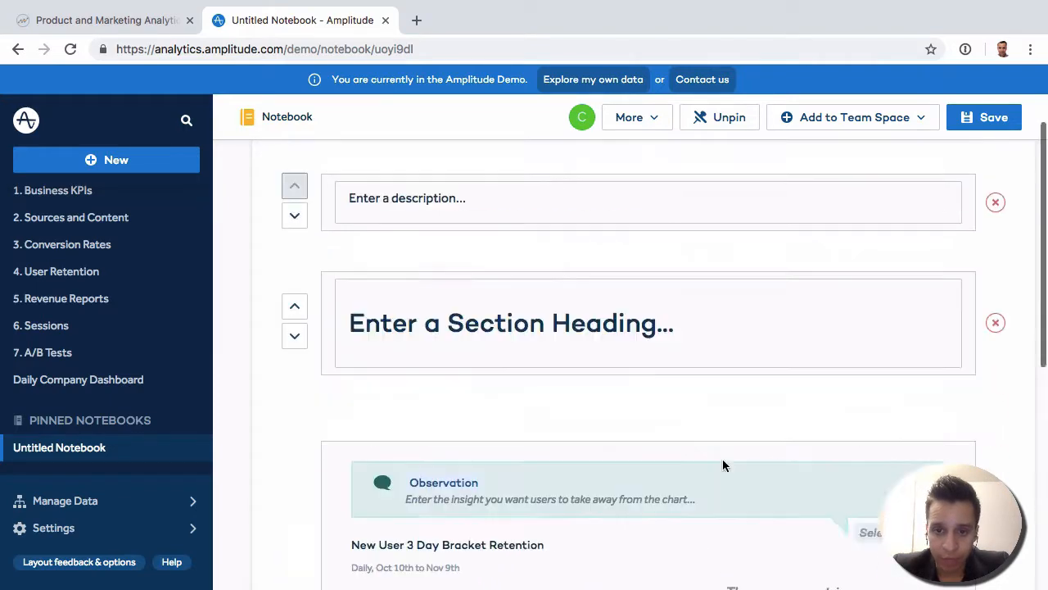
pyautogui.scroll(-3)
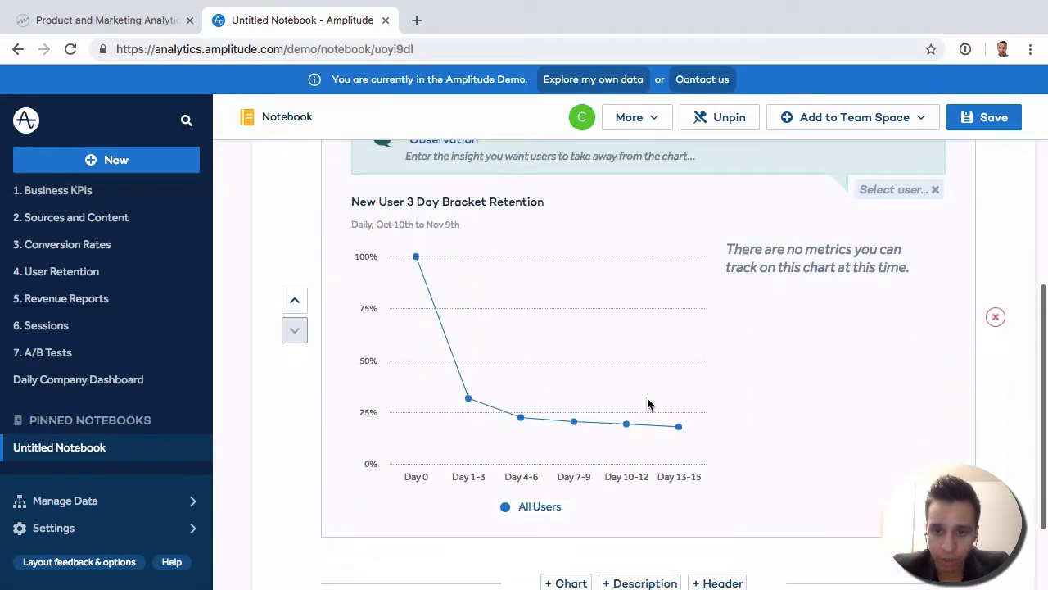
pyautogui.scroll(3)
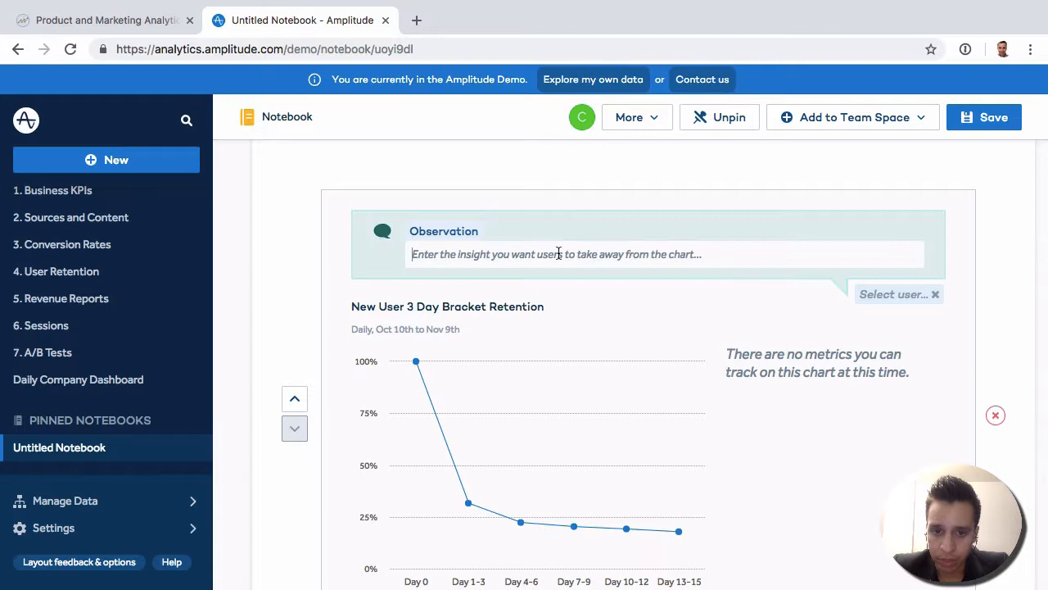
pyautogui.moveTo(894, 339)
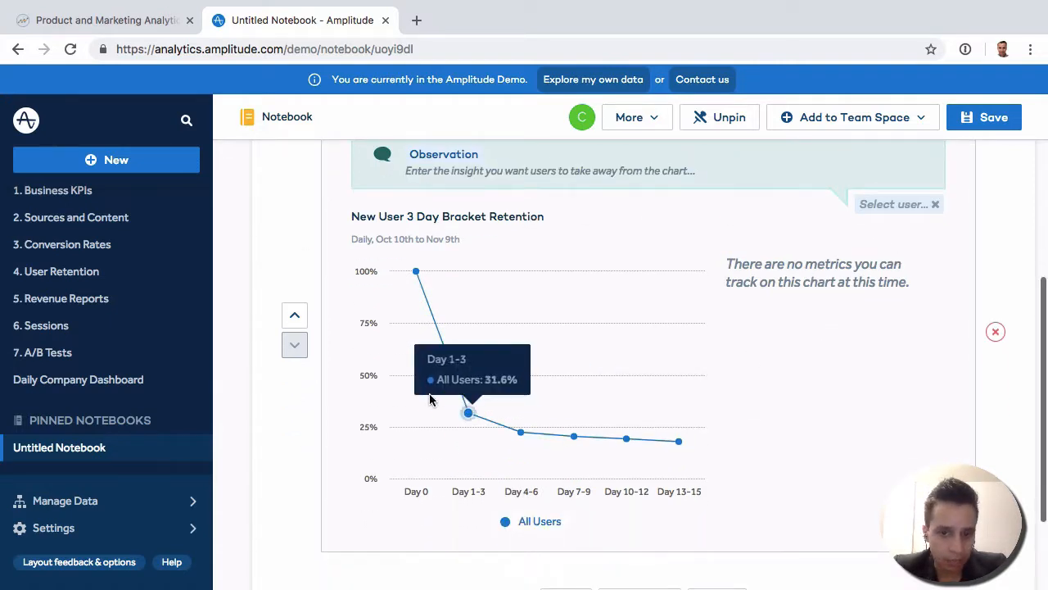
pyautogui.moveTo(740, 381)
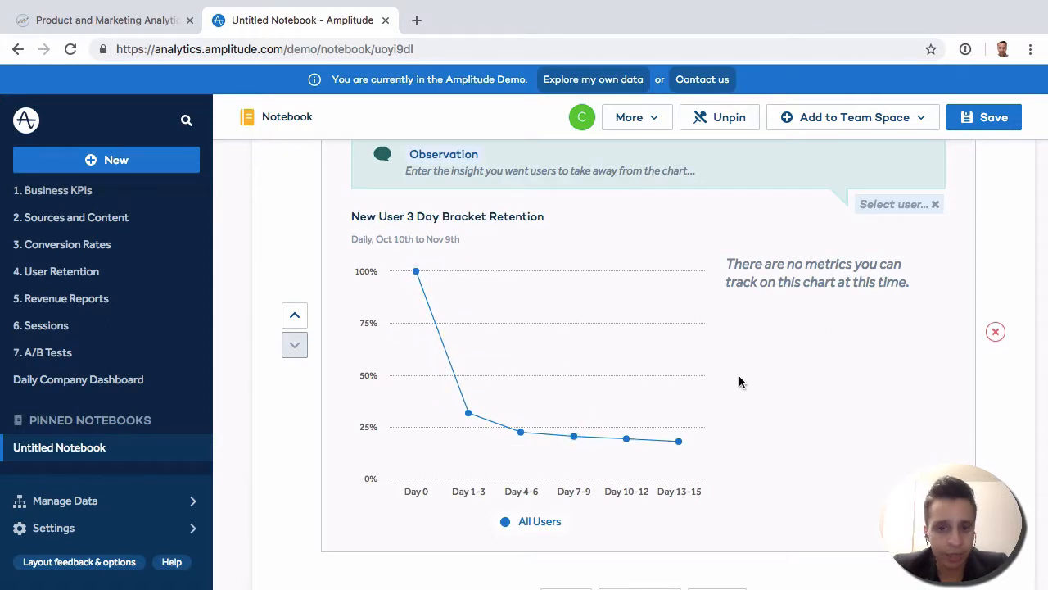
pyautogui.scroll(3)
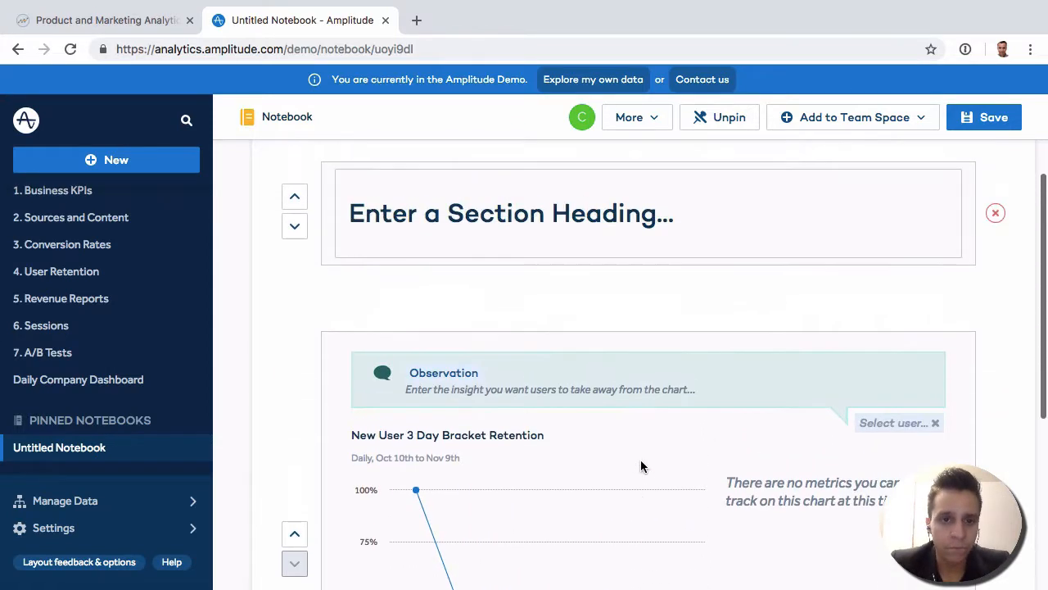
pyautogui.scroll(-3)
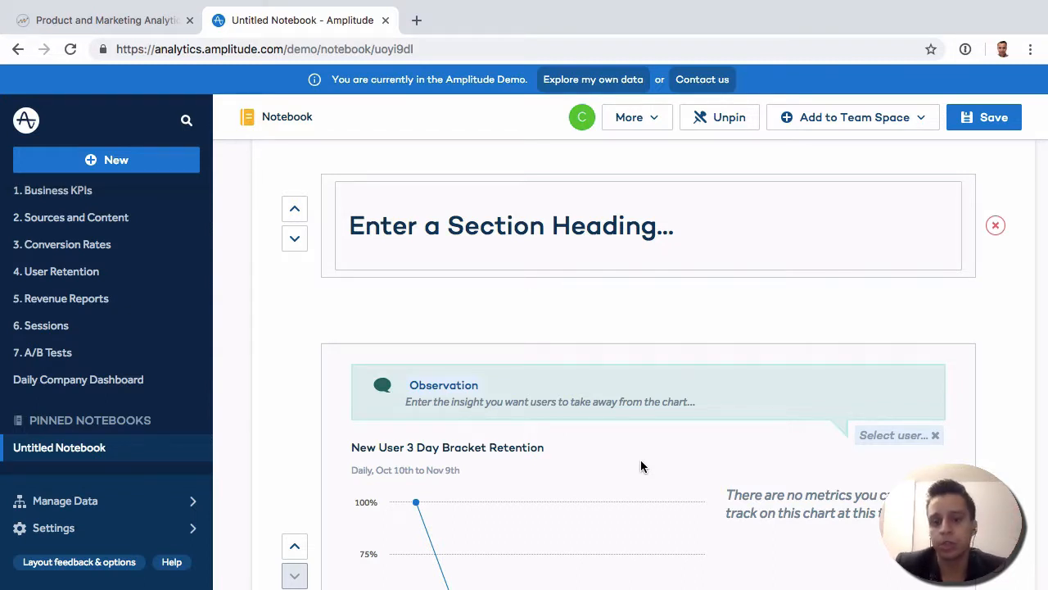
pyautogui.moveTo(709, 488)
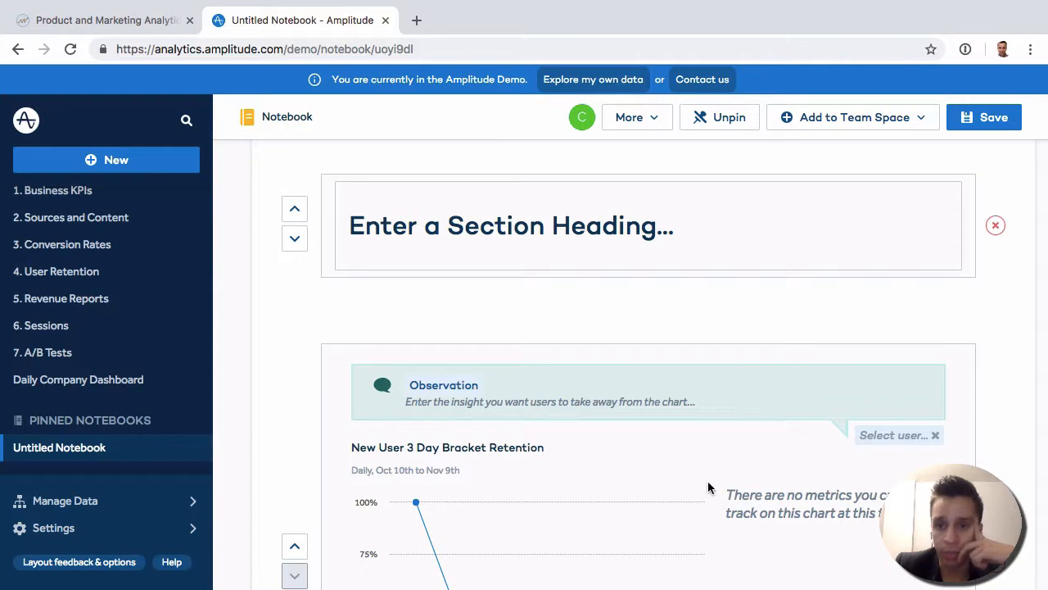
# Step: Save the notebook and review its heading and New User 3 Day Bracket Retention chart in view mode
pyautogui.click(635, 118)
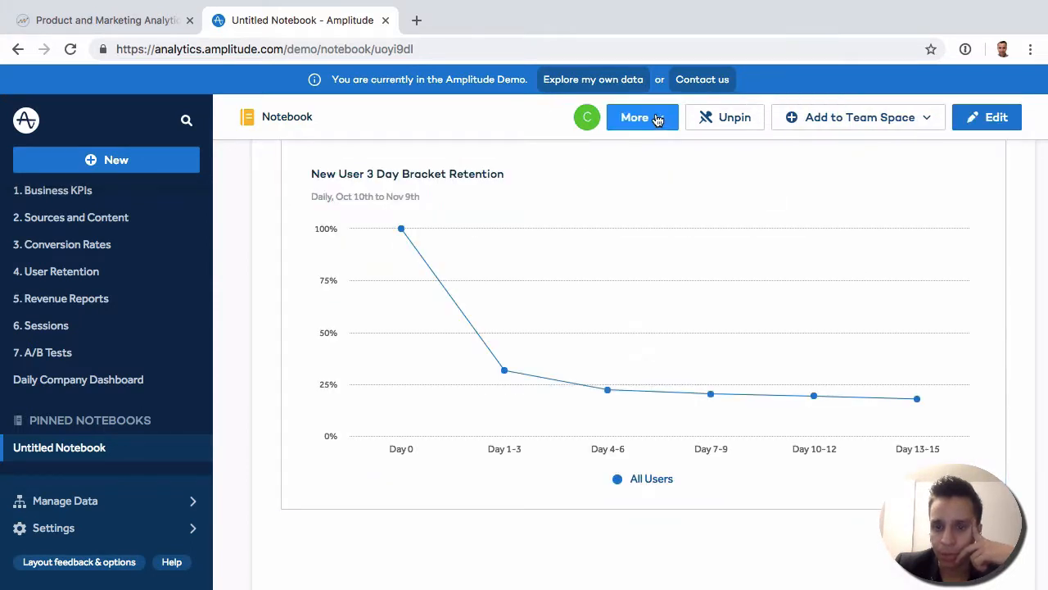
pyautogui.scroll(3)
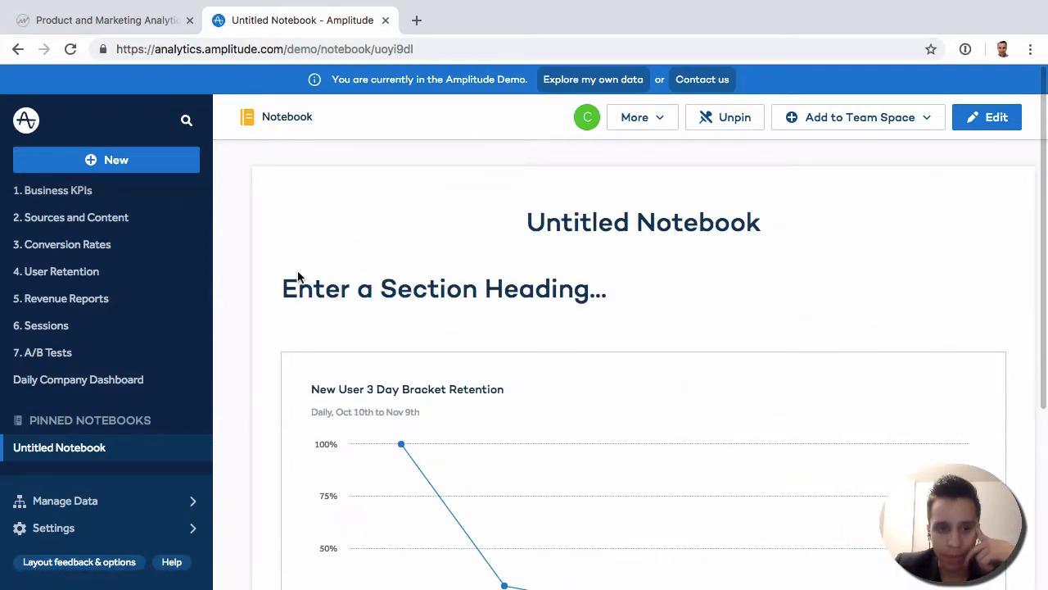
pyautogui.moveTo(539, 255)
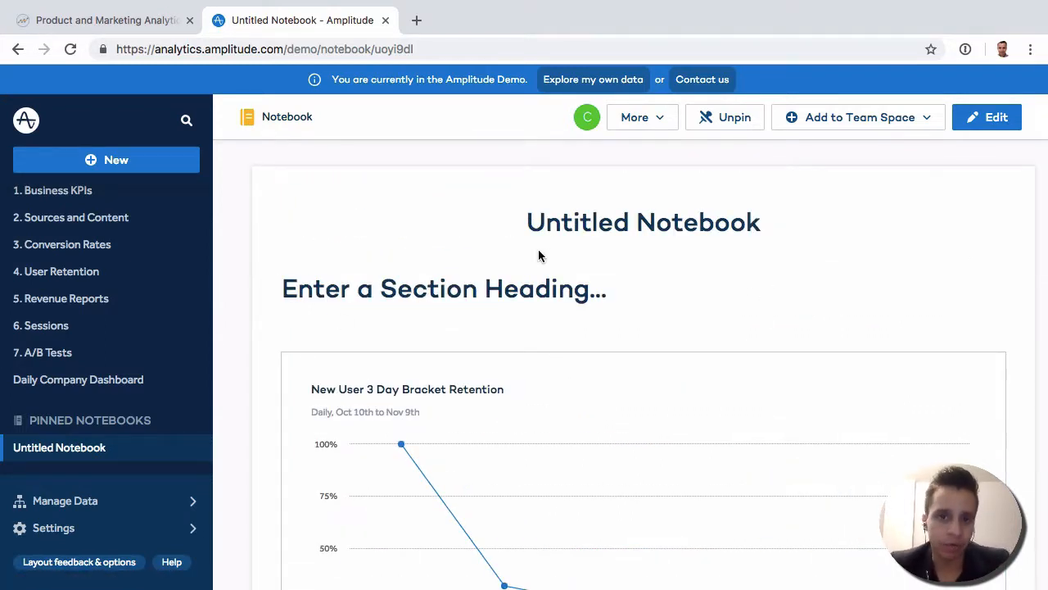
pyautogui.scroll(-3)
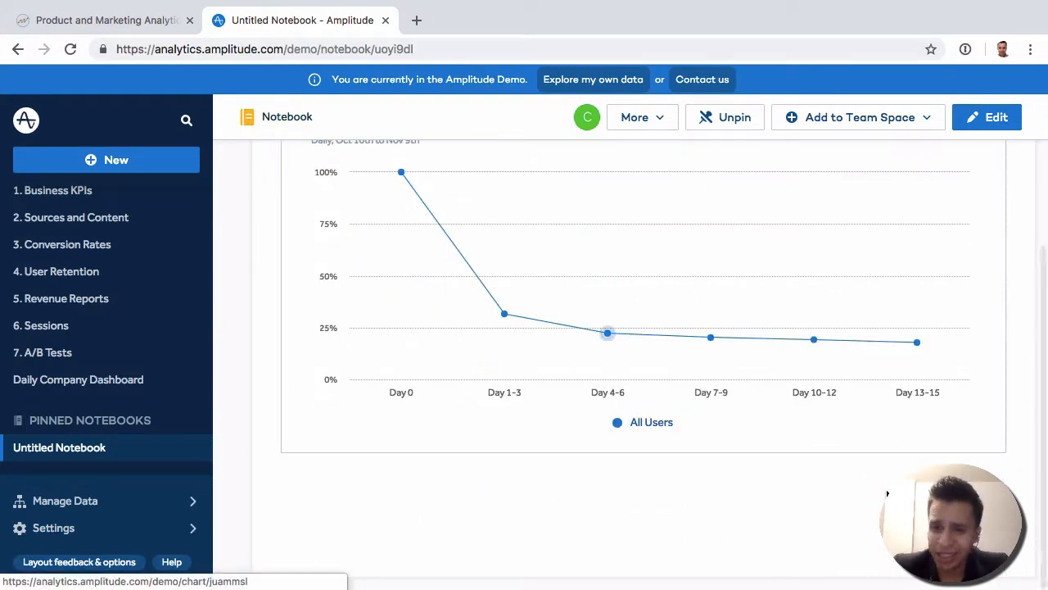
pyautogui.scroll(3)
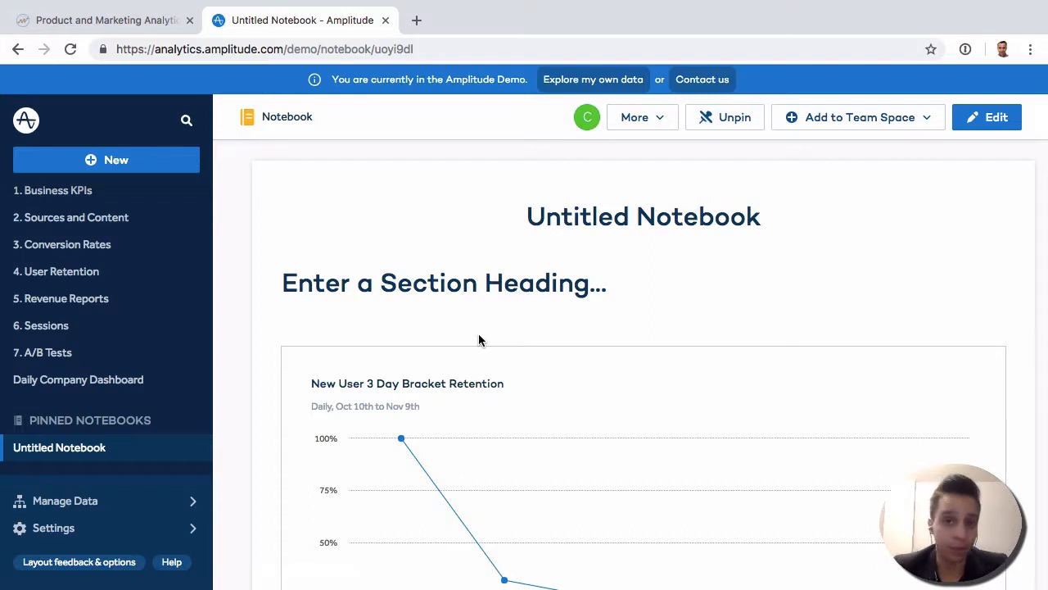
pyautogui.moveTo(989, 367)
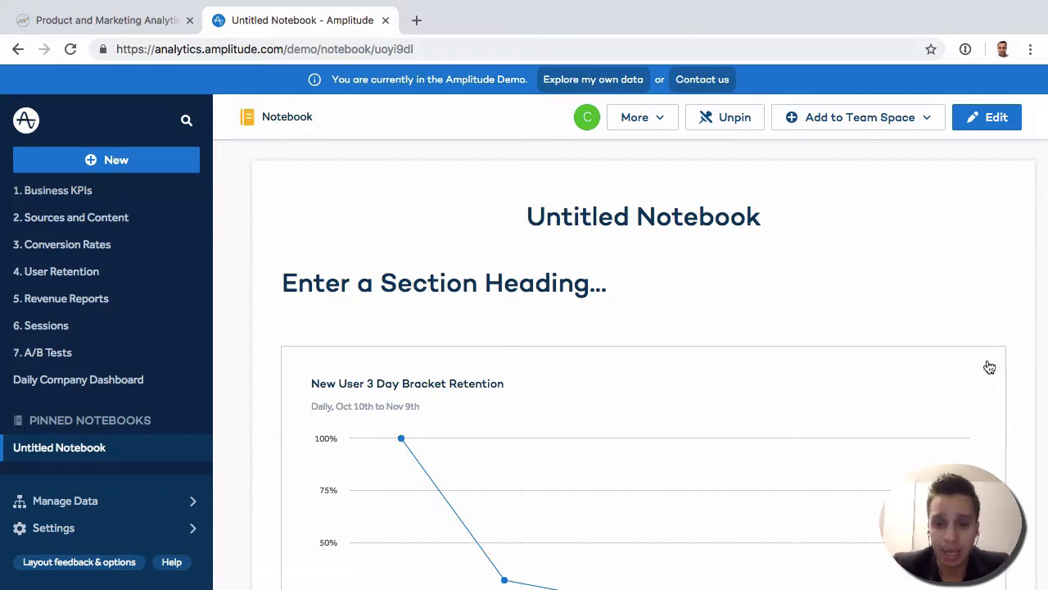
pyautogui.scroll(-3)
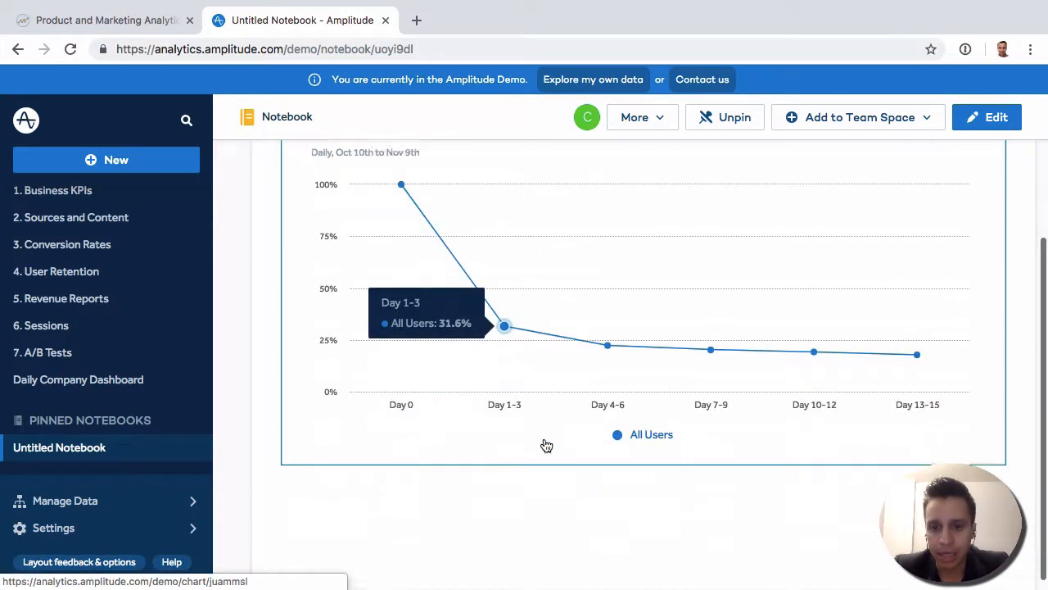
pyautogui.scroll(3)
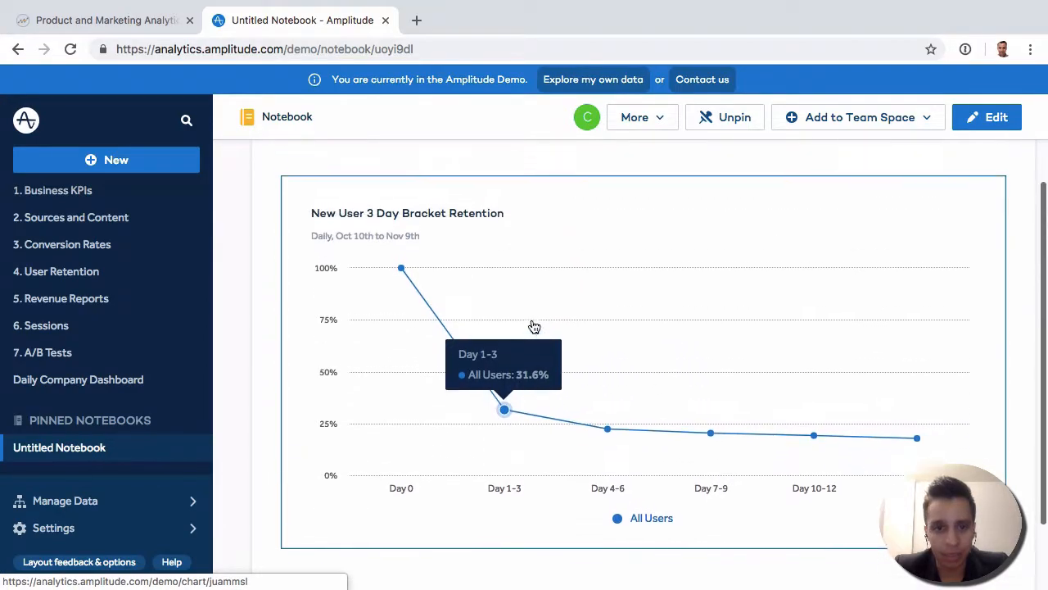